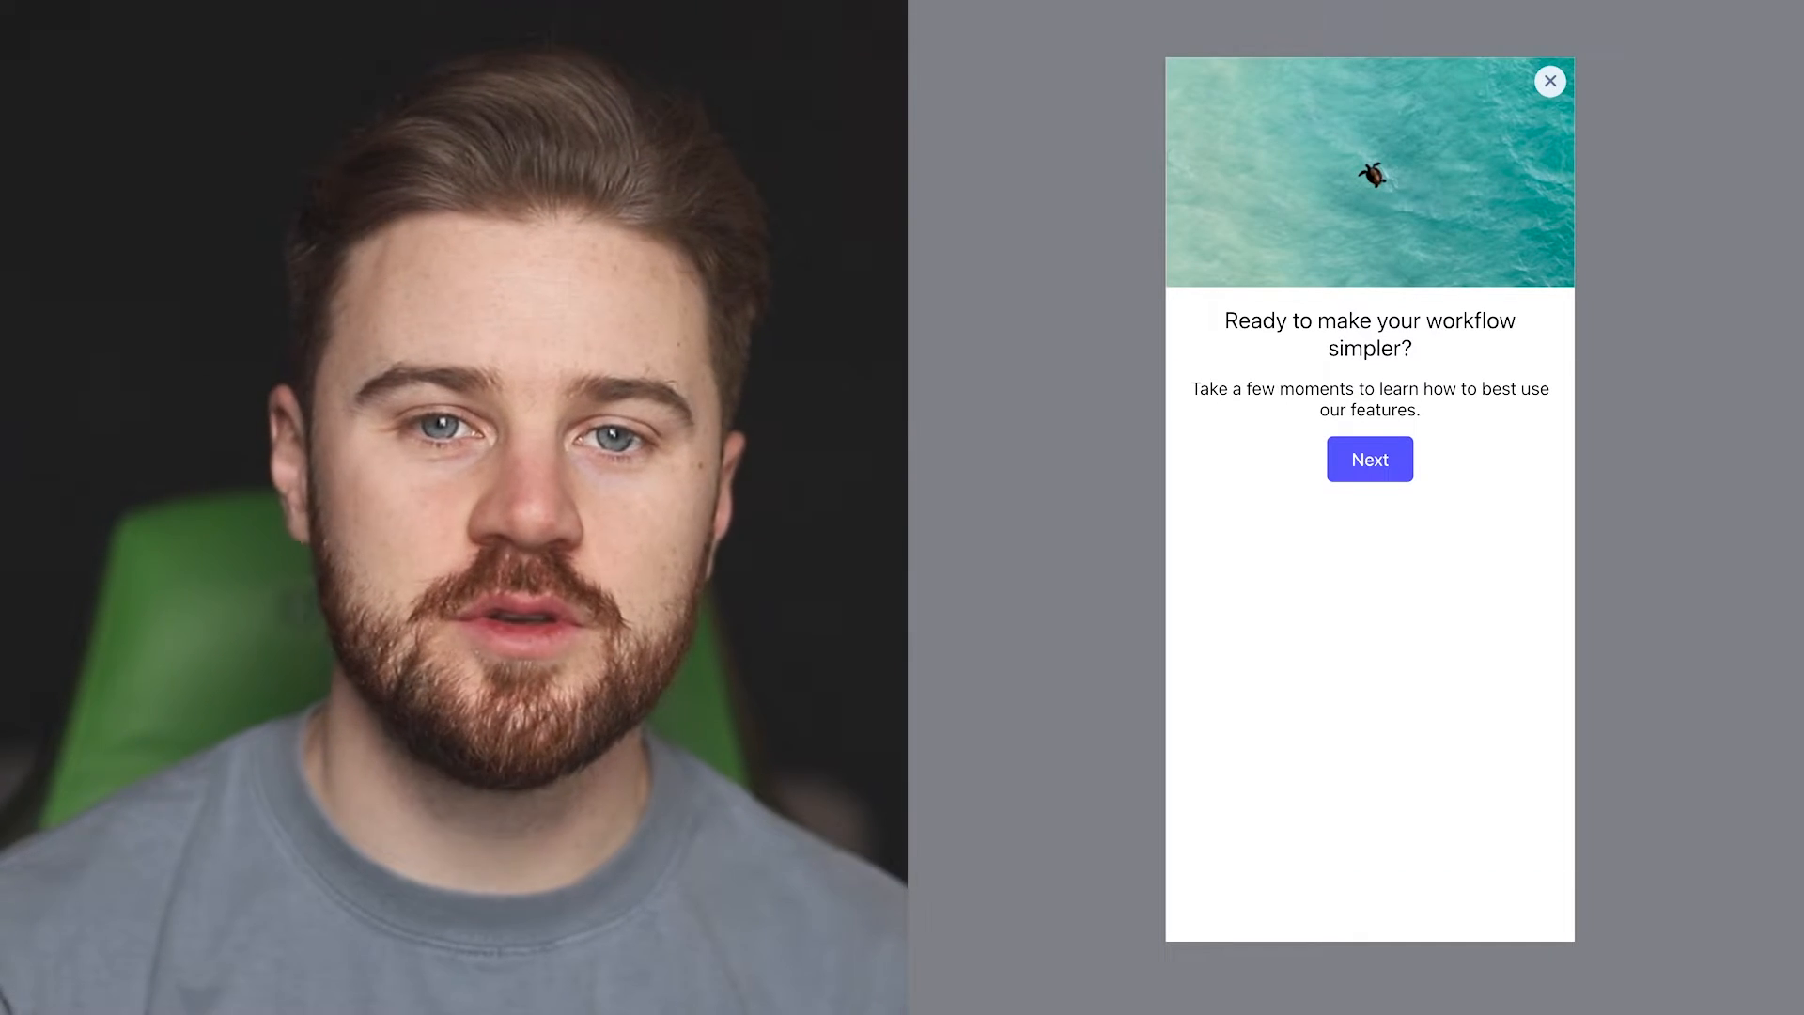
Step: Lower the welcome modal's drop shadow distance from 15 to 4, keeping blur at 10
left_click(1369, 458)
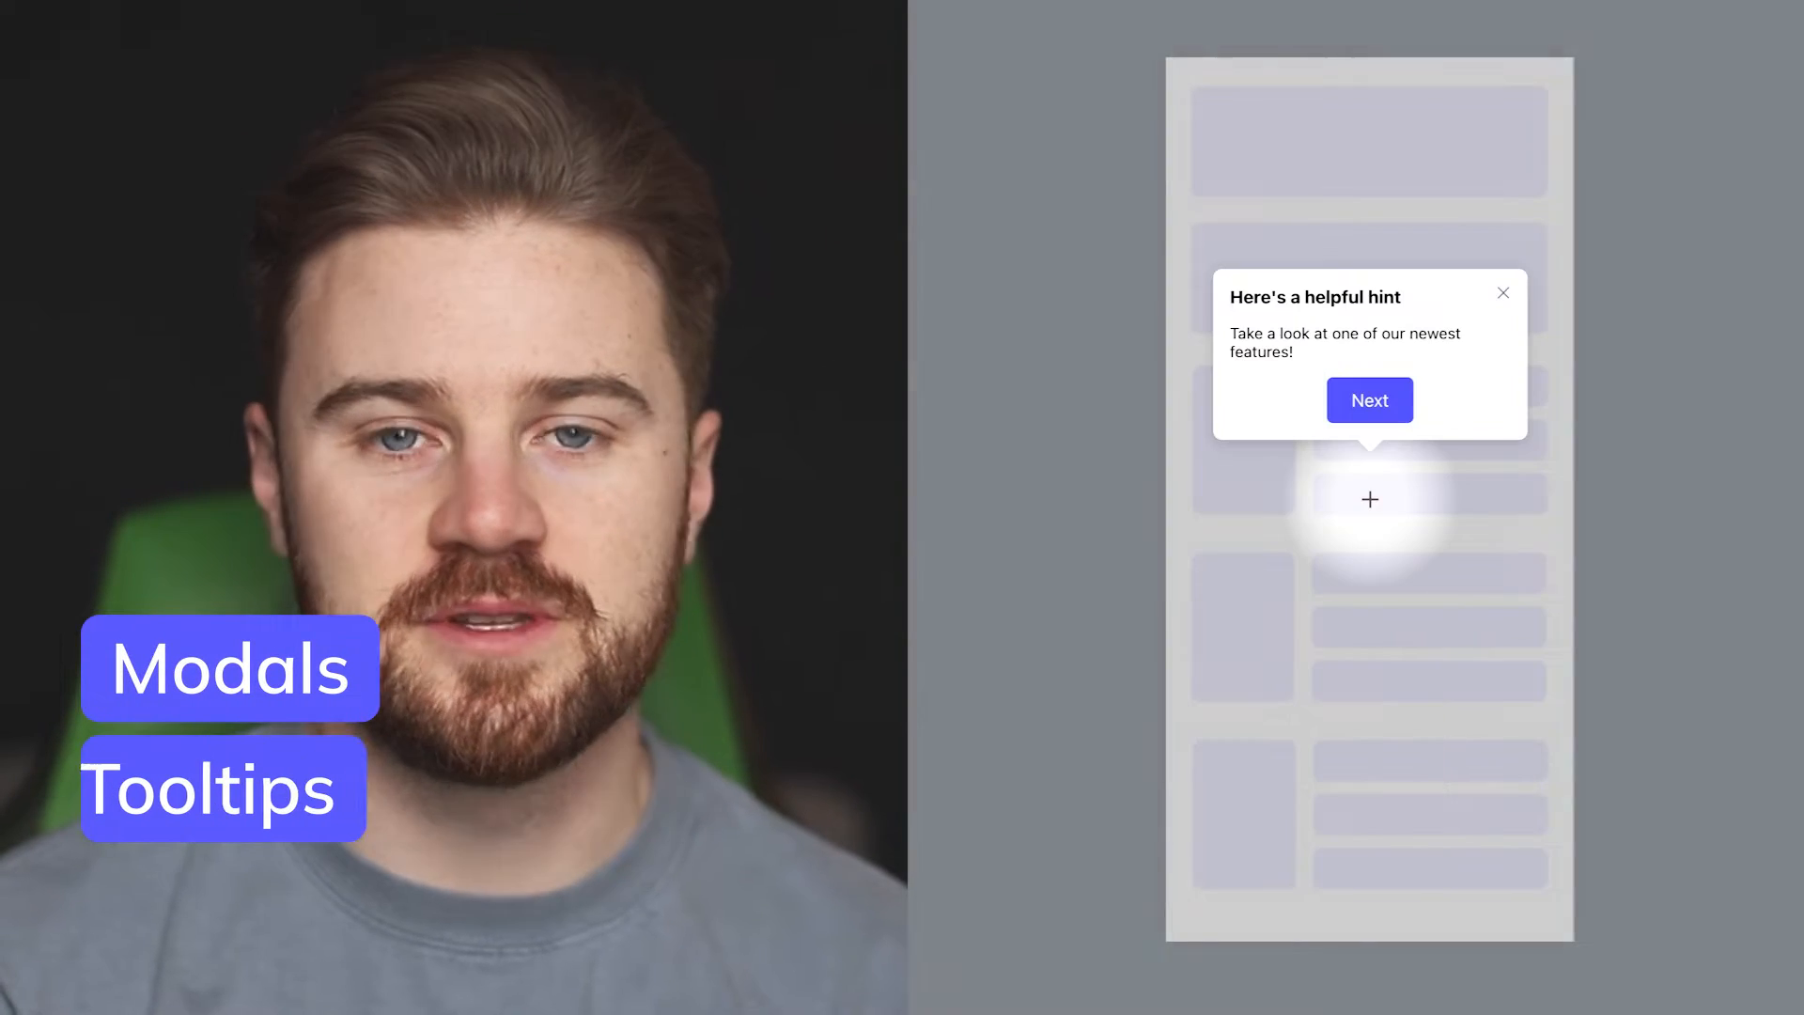
left_click(1368, 400)
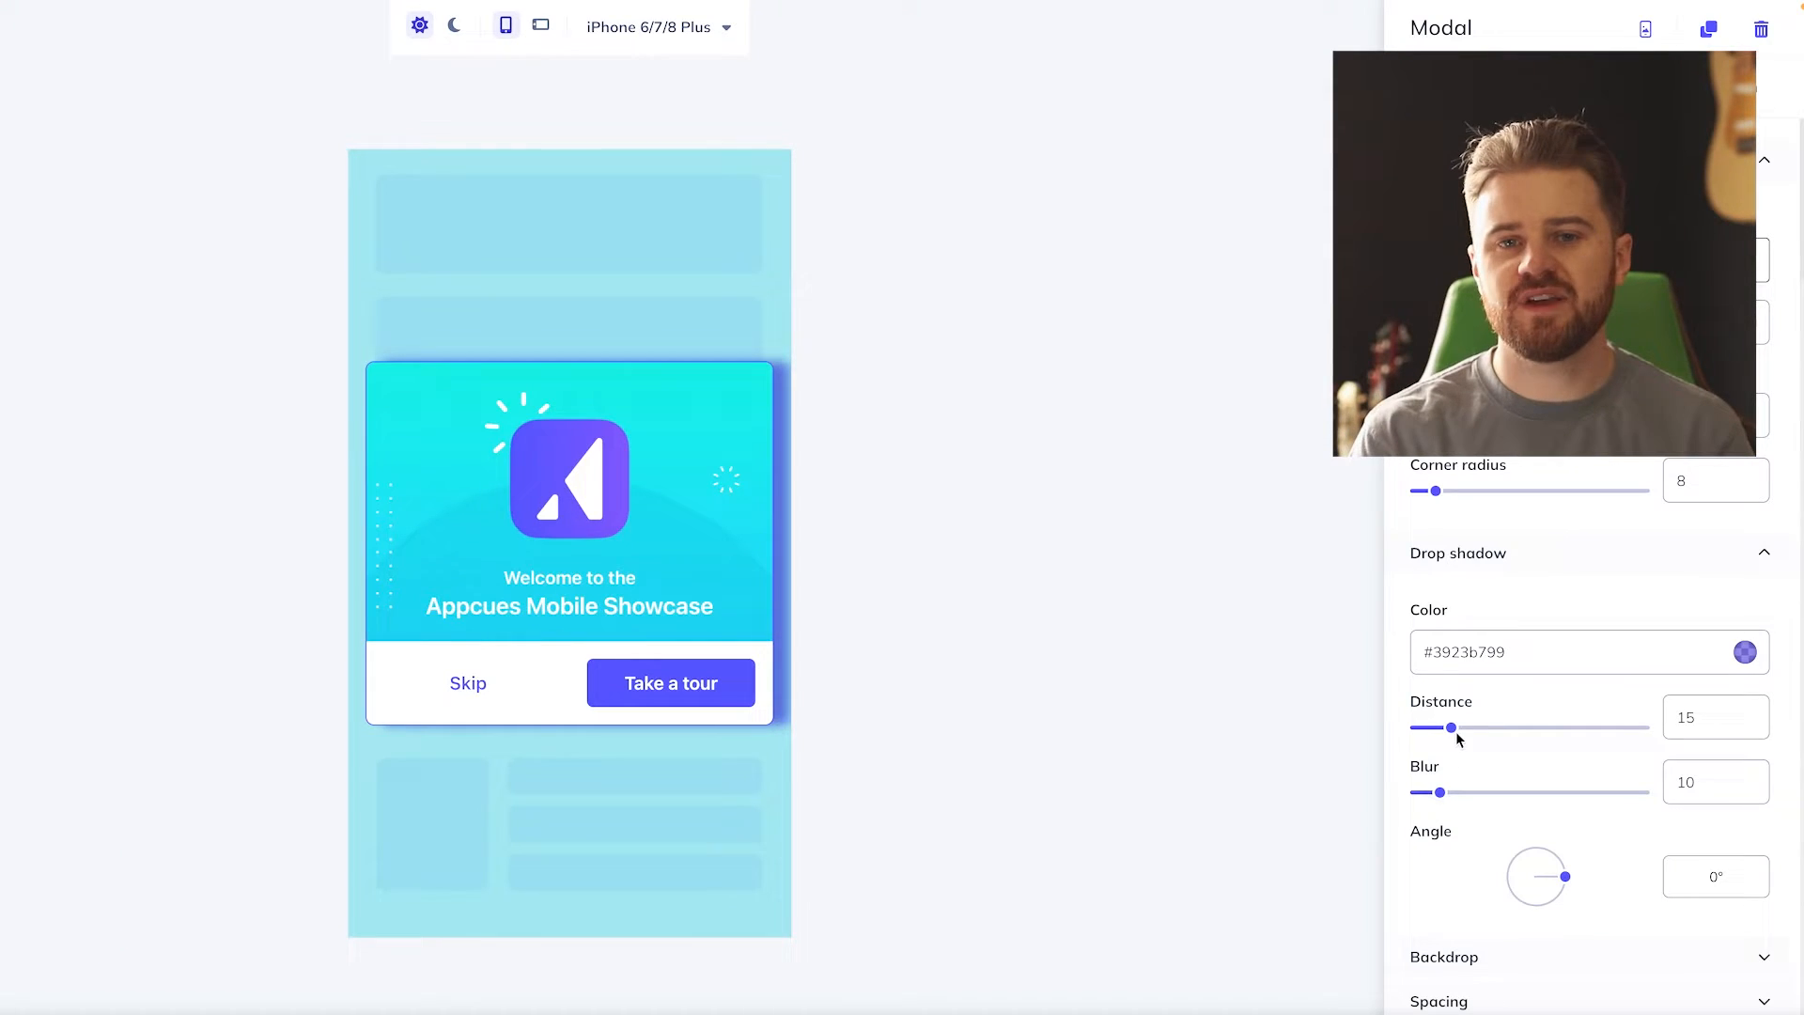
left_click_drag(1451, 728, 1432, 727)
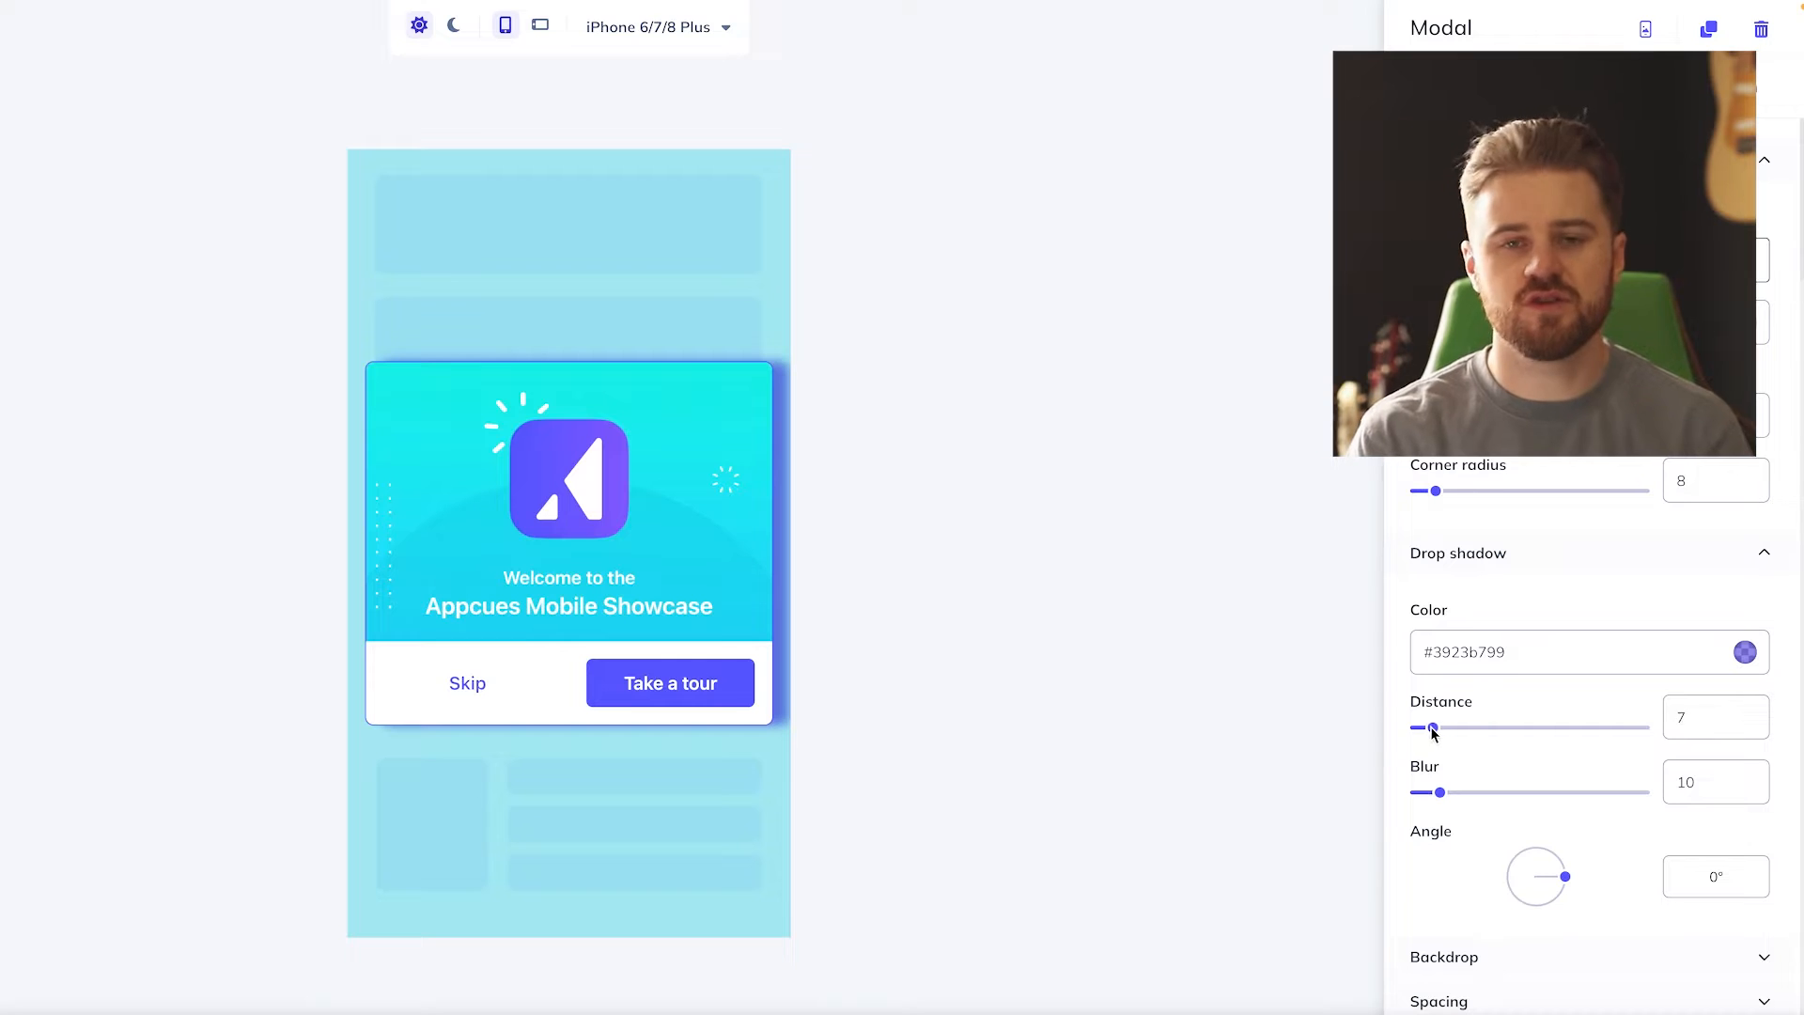
left_click_drag(1435, 726, 1425, 727)
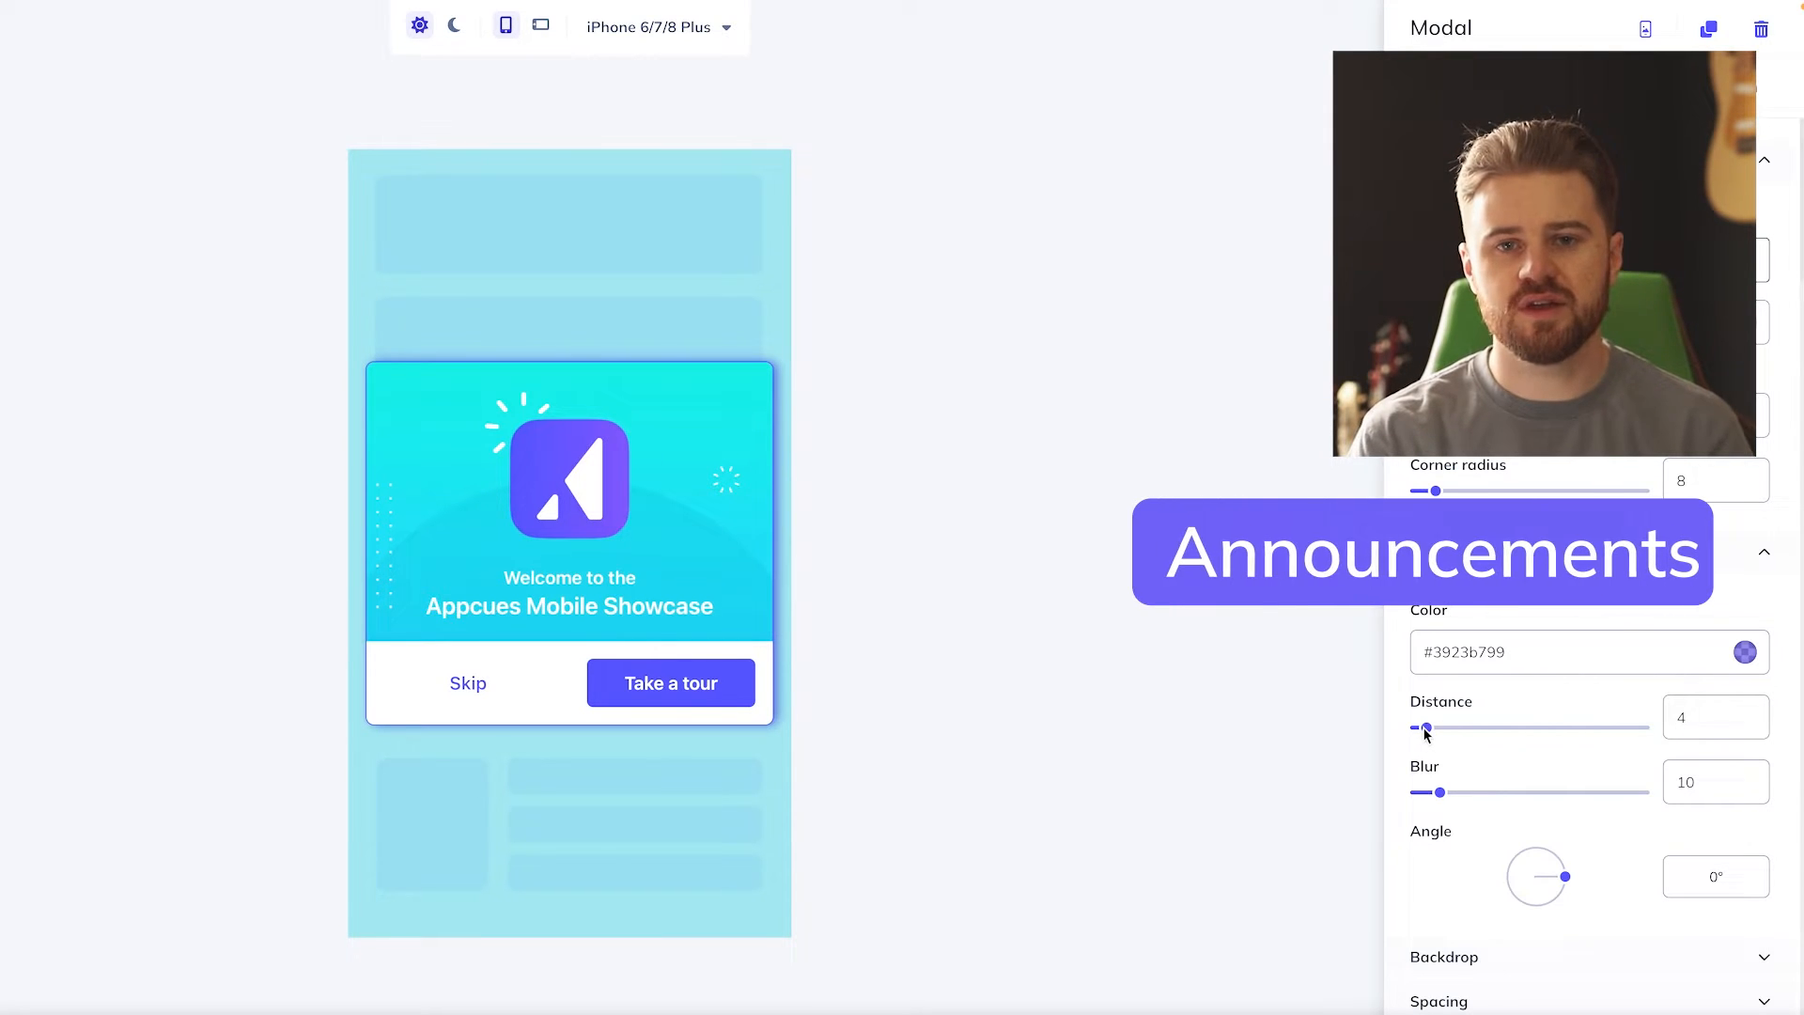